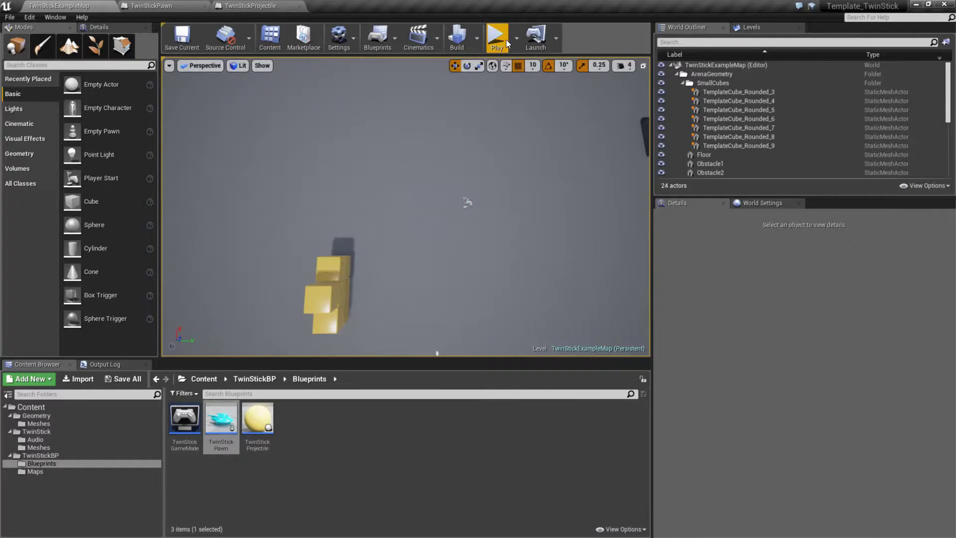
Start Play In Editor on TwinStickExampleMap and fly the cyan ship around the arena.
{"action": "left_click", "coordinate": [497, 37]}
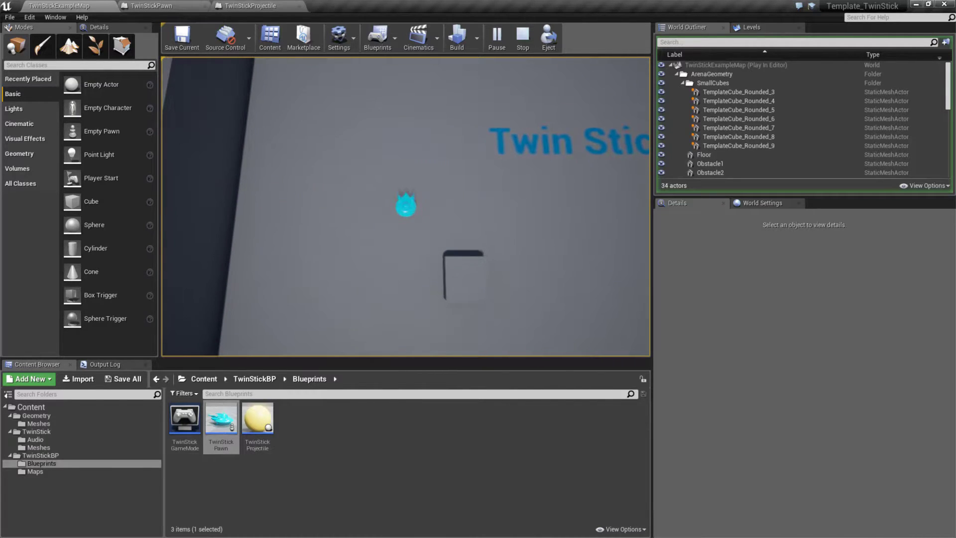
Stop playing, open the TwinStickPawn blueprint, then view the TwinStickProjectile Event Graph.
{"action": "left_click", "coordinate": [521, 38]}
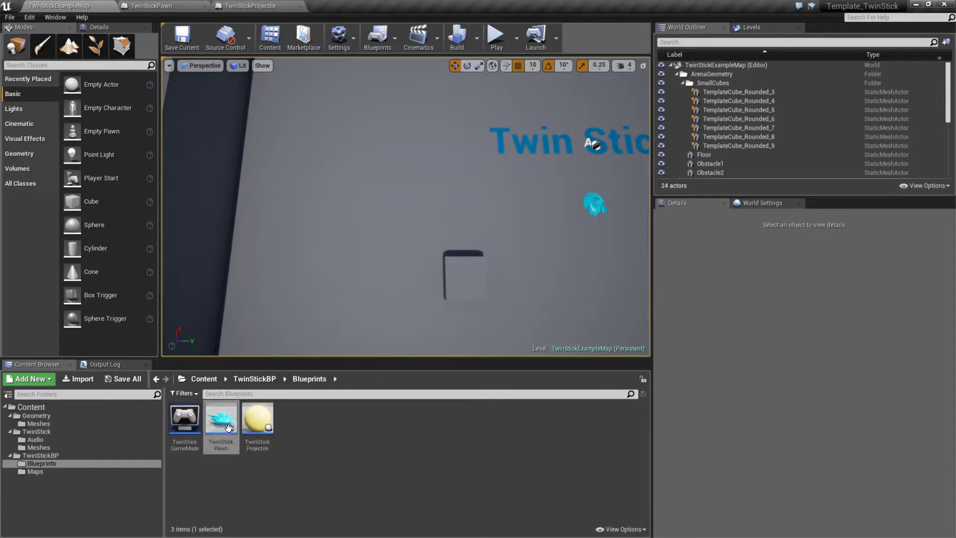
{"action": "double_click", "coordinate": [220, 418]}
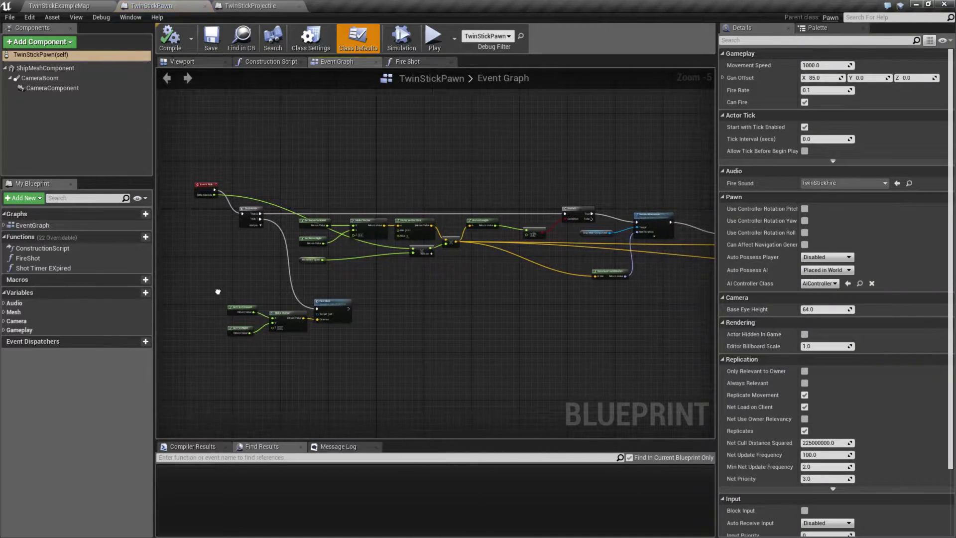
{"action": "mouse_move", "coordinate": [329, 303]}
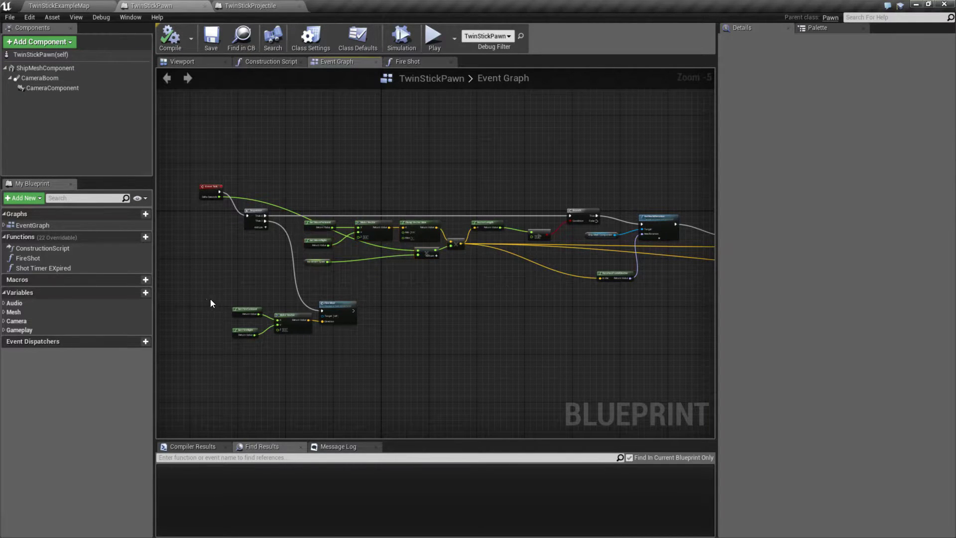
{"action": "left_click", "coordinate": [57, 5]}
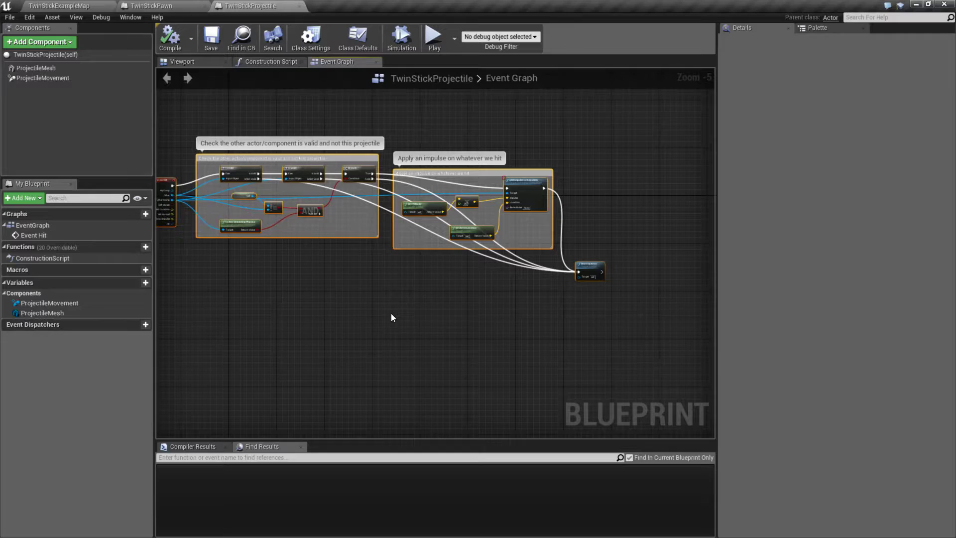
Close TwinStickProjectile, view the pawn's ship in its Viewport, then close TwinStickPawn.
{"action": "left_click", "coordinate": [153, 5]}
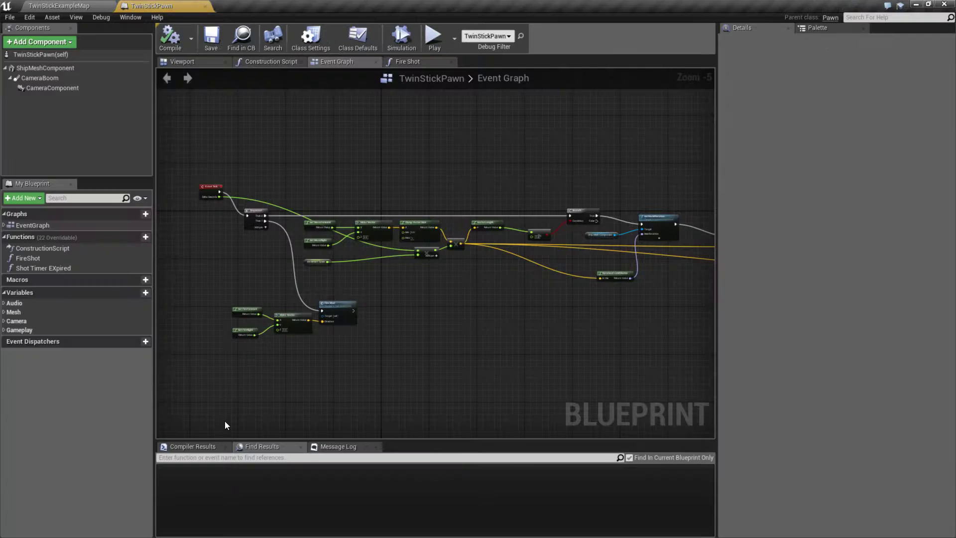
{"action": "left_click", "coordinate": [181, 61]}
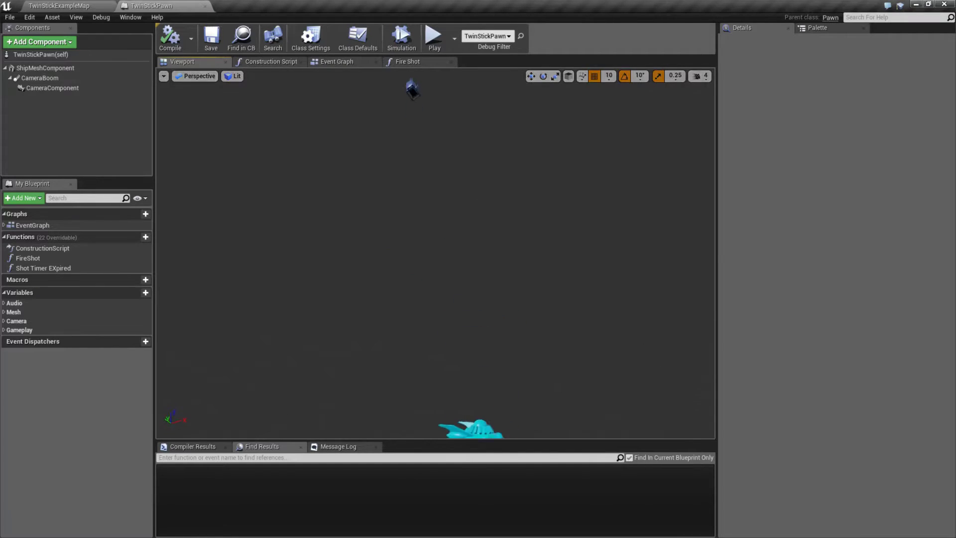
{"action": "left_click", "coordinate": [52, 88]}
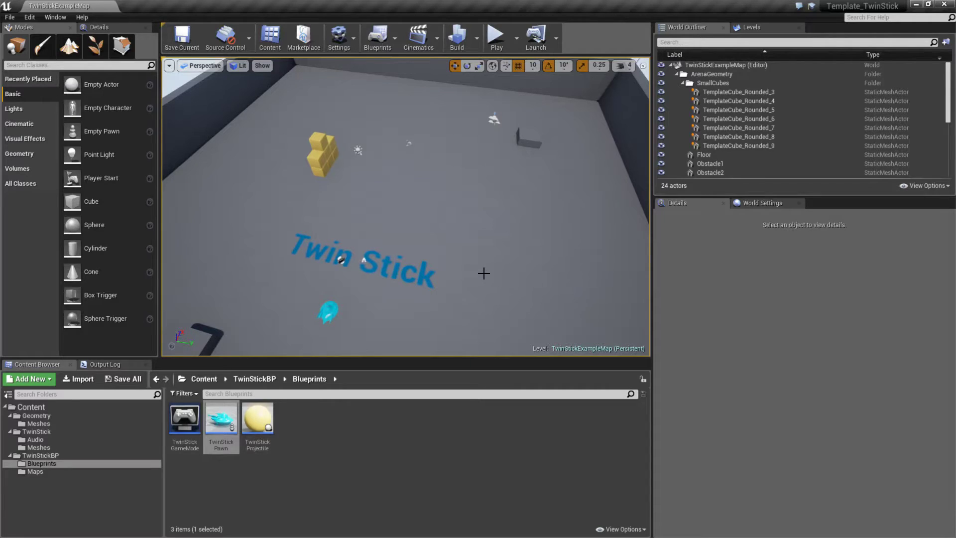
{"action": "mouse_move", "coordinate": [477, 265]}
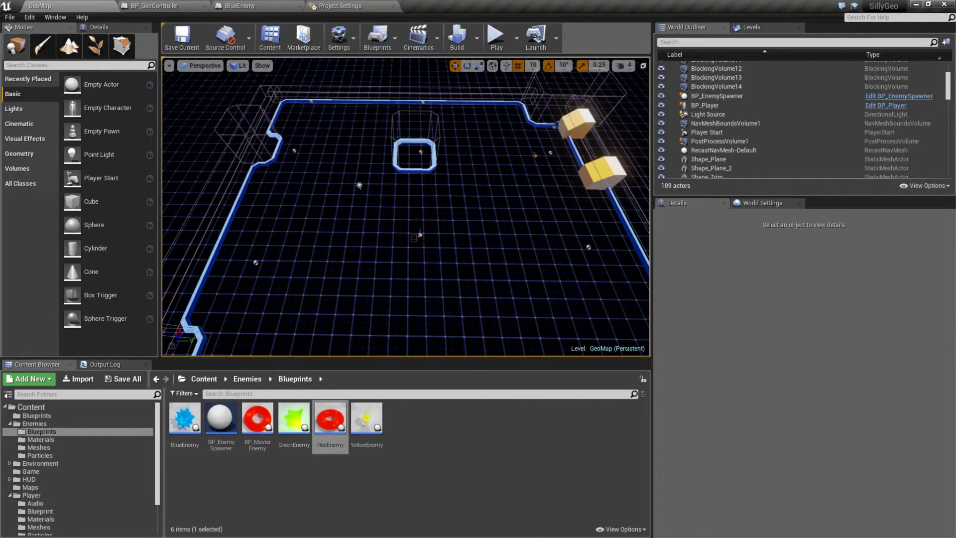
Play GeoMap through three enemy waves to YOU WIN!, then stop the session.
{"action": "left_click", "coordinate": [495, 35]}
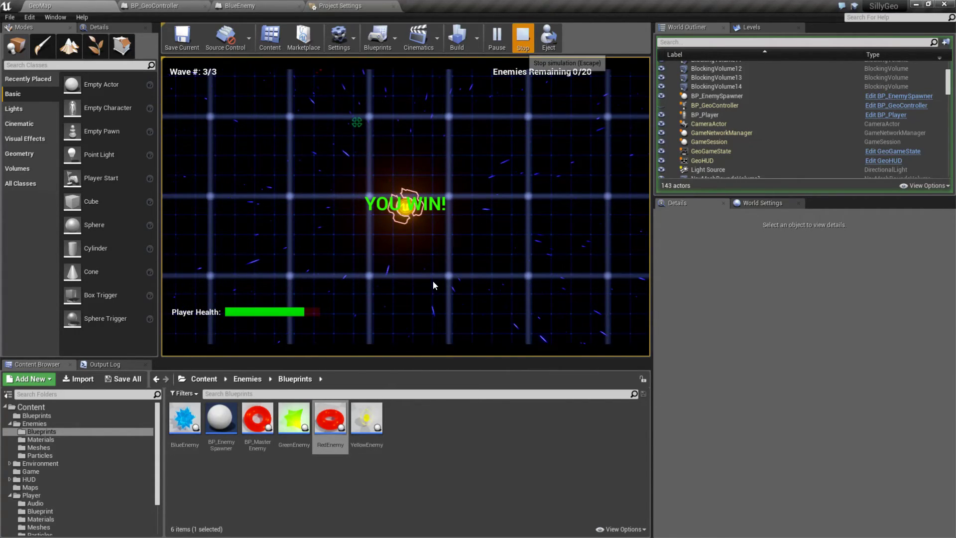
{"action": "left_click", "coordinate": [522, 37]}
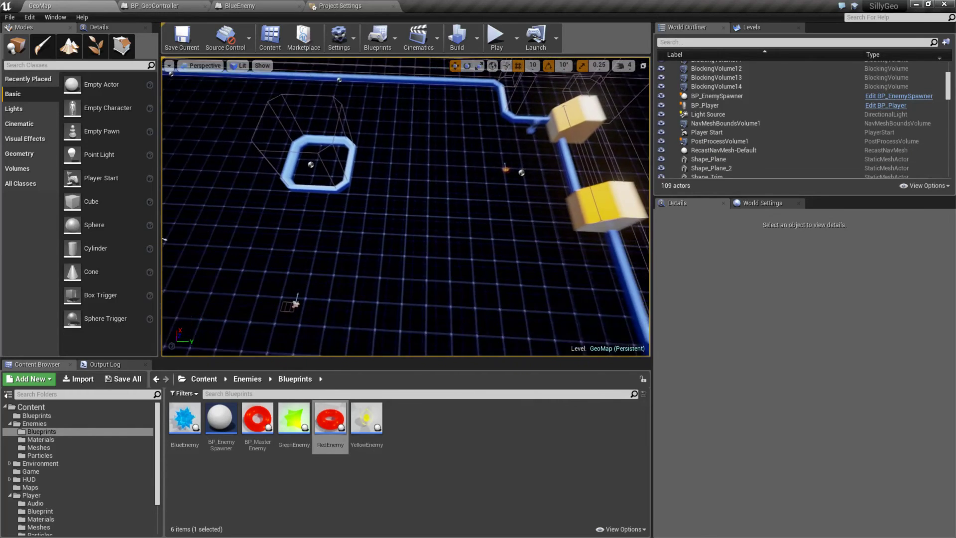